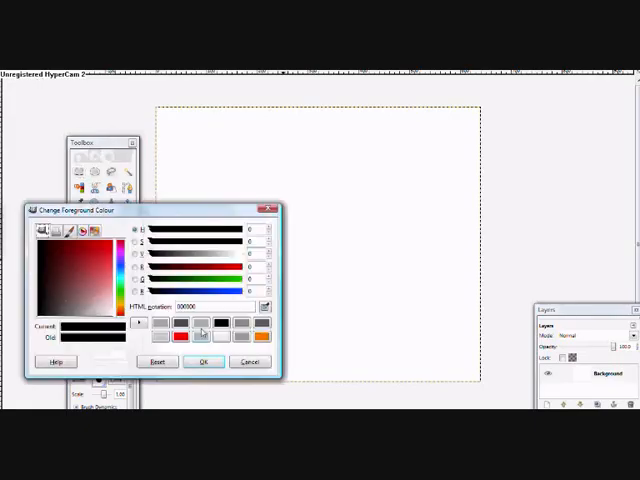
Confirm the sketching colour and lay down the first faint lines of the parrot outline
click(200, 360)
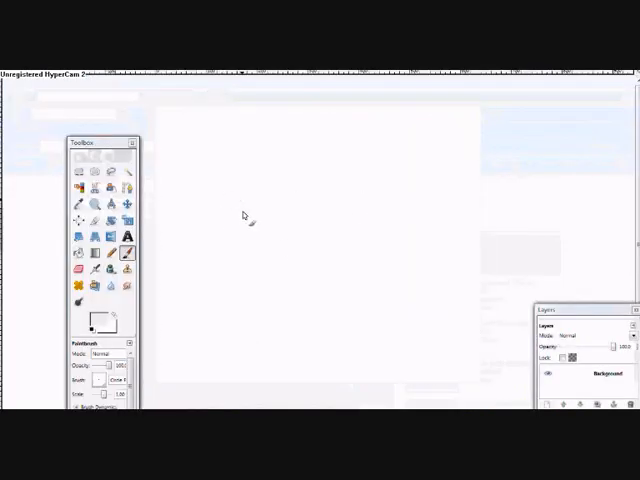
drag(250, 218, 224, 232)
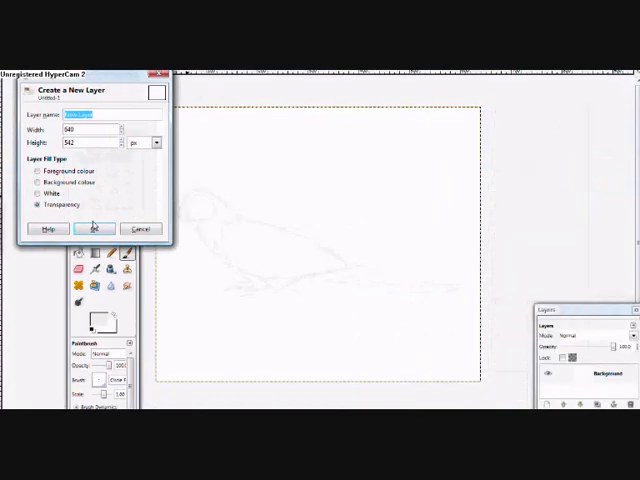
Create the new colour layer, then paint the parrot silhouette flat orange under the black outline
click(96, 228)
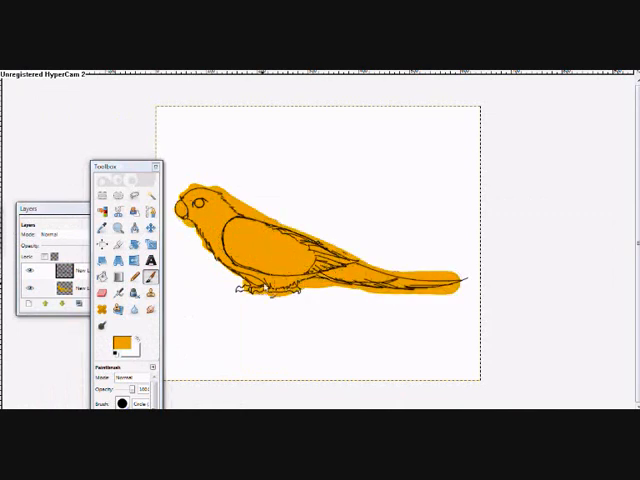
Blend green and yellow shading over the back, wings and tail, then pick a new foreground shade
click(120, 348)
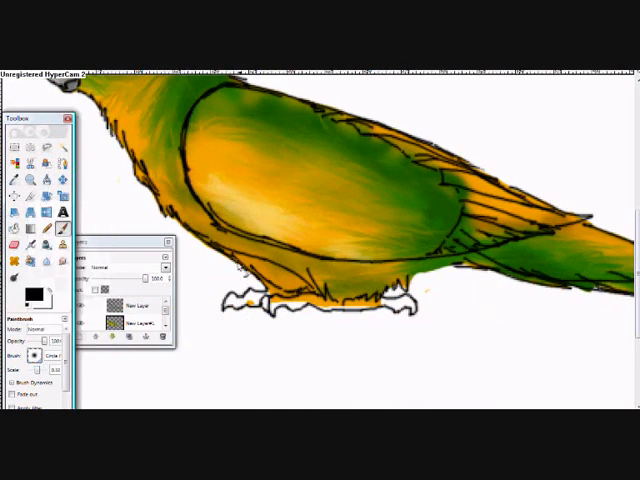
click(26, 290)
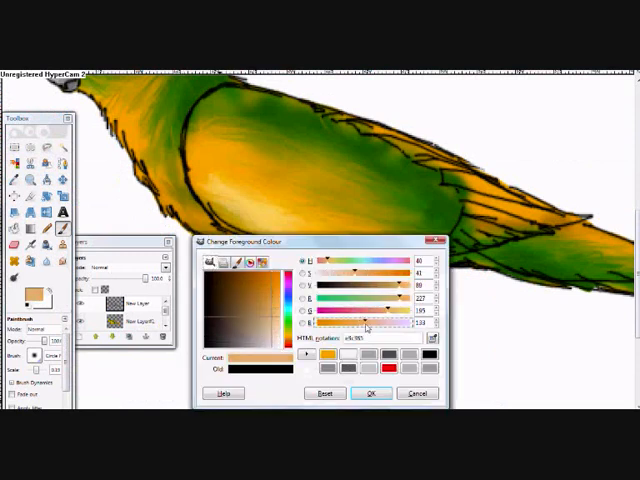
Paint the dark red cap, grey-white wing and tail feathers and grey feet onto the green-orange body
click(368, 392)
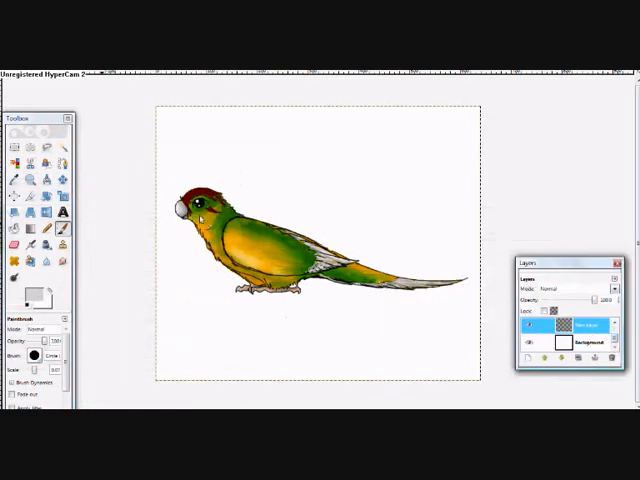
Paint tall grass, brown earth and blue sky on the background layer and save the finished image
click(40, 292)
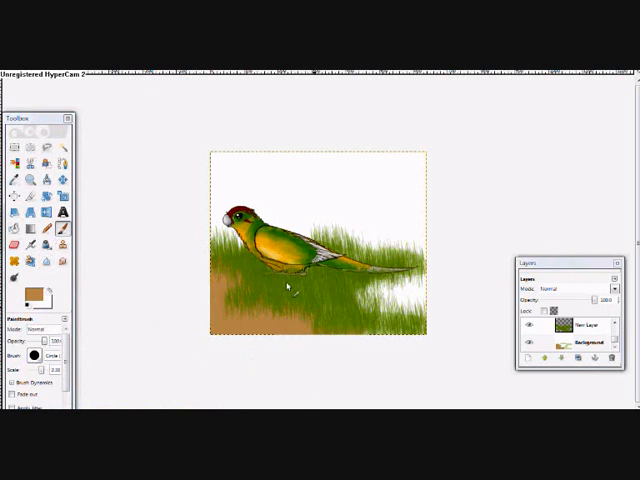
click(24, 288)
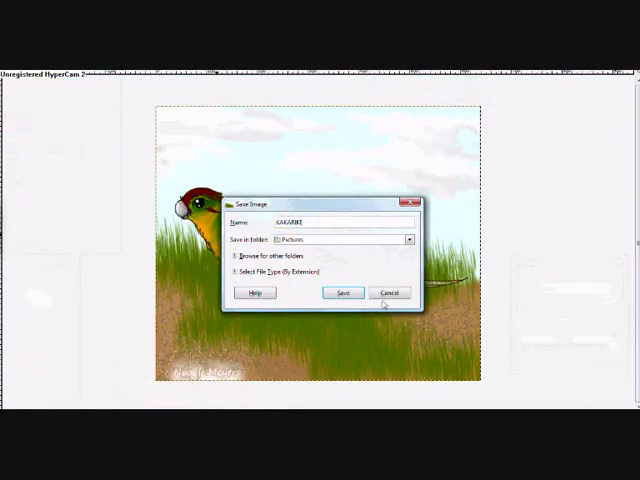
click(344, 292)
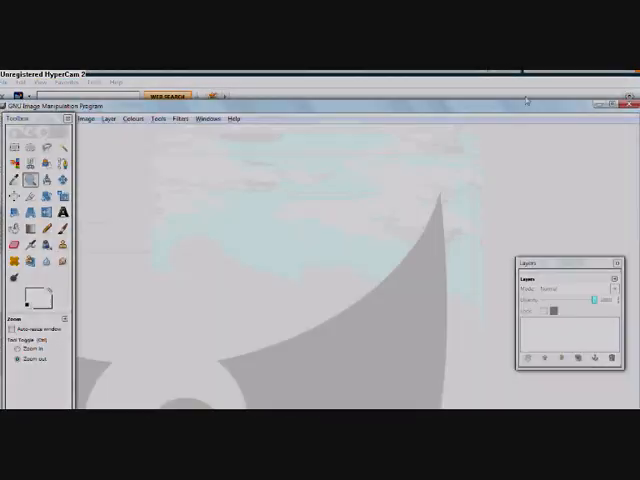